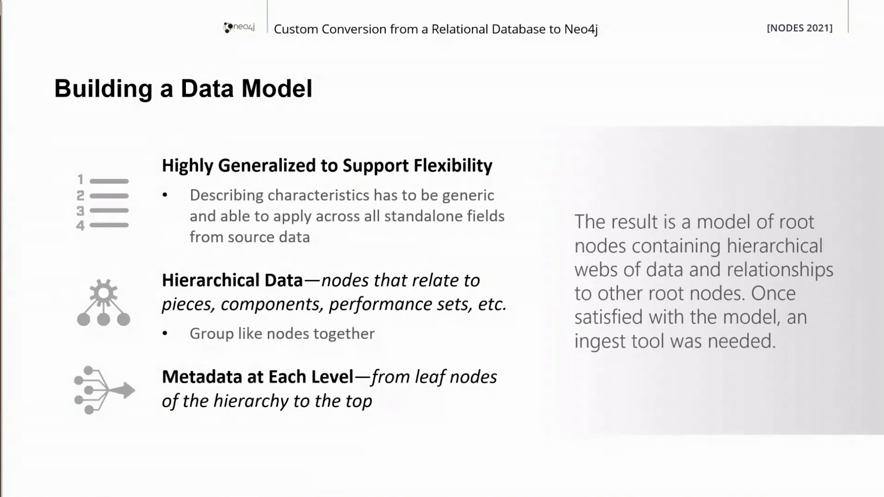
Step: Advance past the Building a Data Model slide to the CSV Translation Document slide
key("Right")
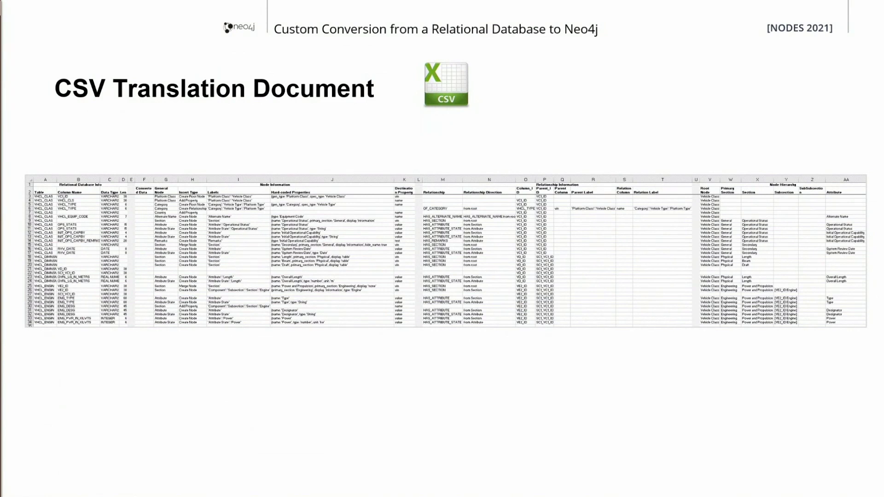
Step: Advance to the Relational Database Info slide of tables, column names and data types
key("Right")
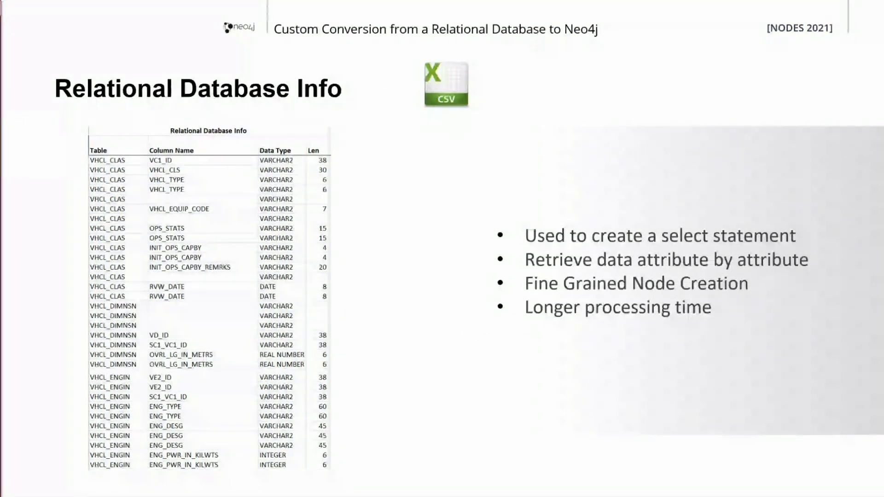
Step: Advance to the Node Information slide on insert types, labels and properties
key("Right")
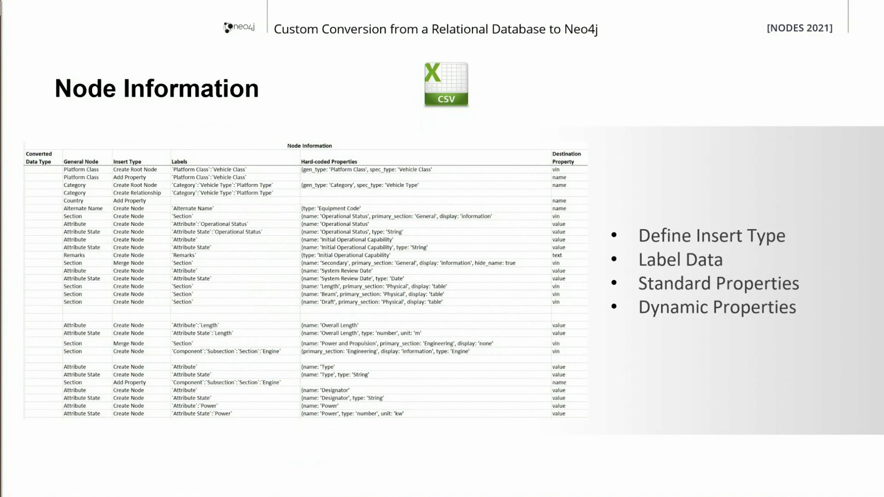
Step: Advance to the Relationship Information slide on parent-to-child node relationships
key("Right")
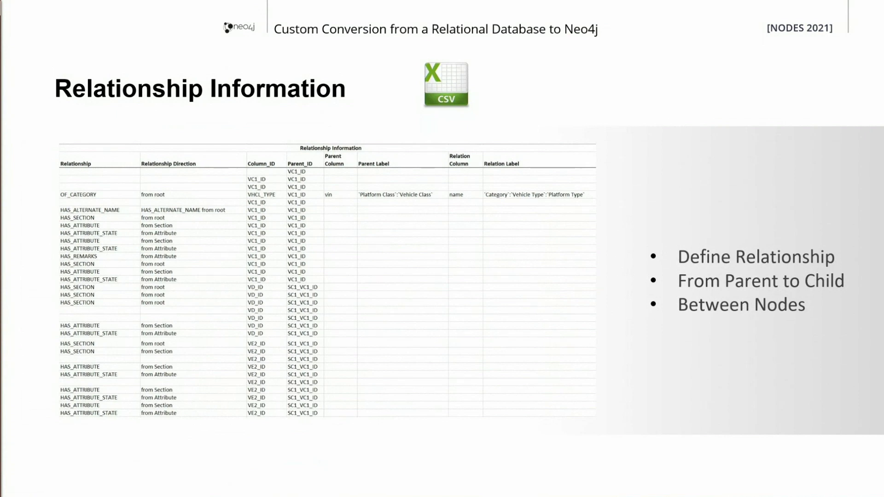
key("Right")
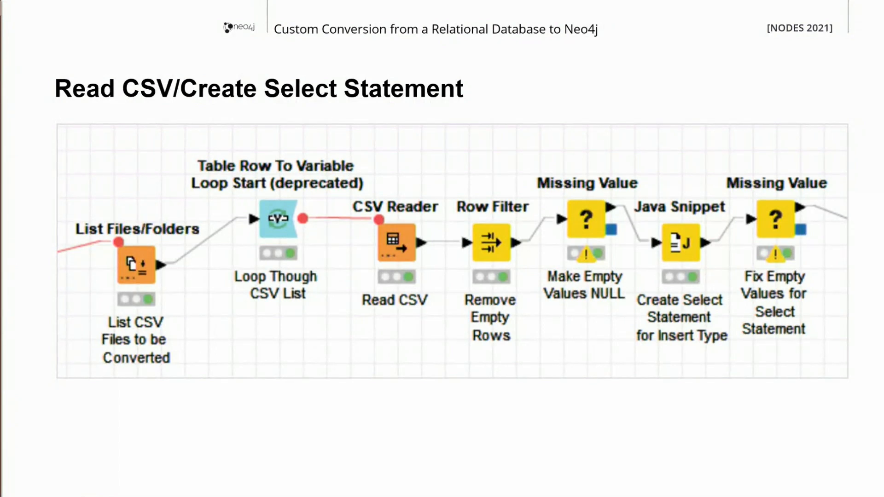
Step: Advance to the Select Attribute & Create Node slide with queries, type switch and writers
key("Right")
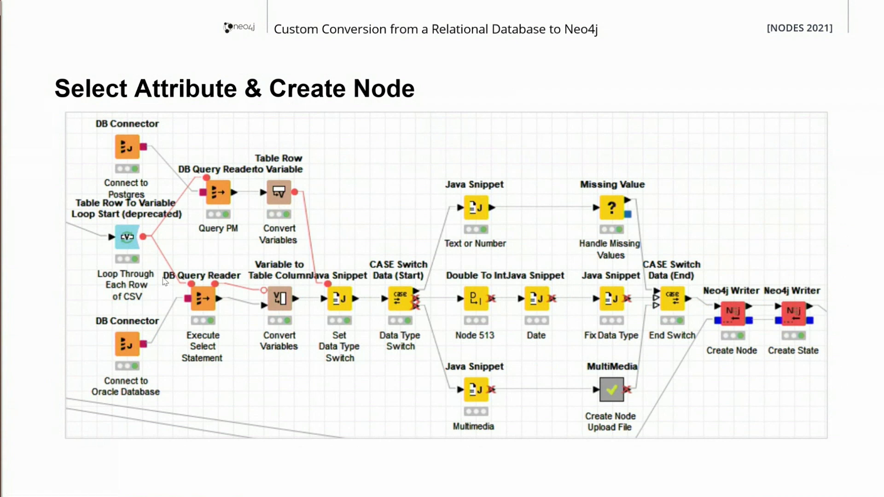
mouse_move(162, 280)
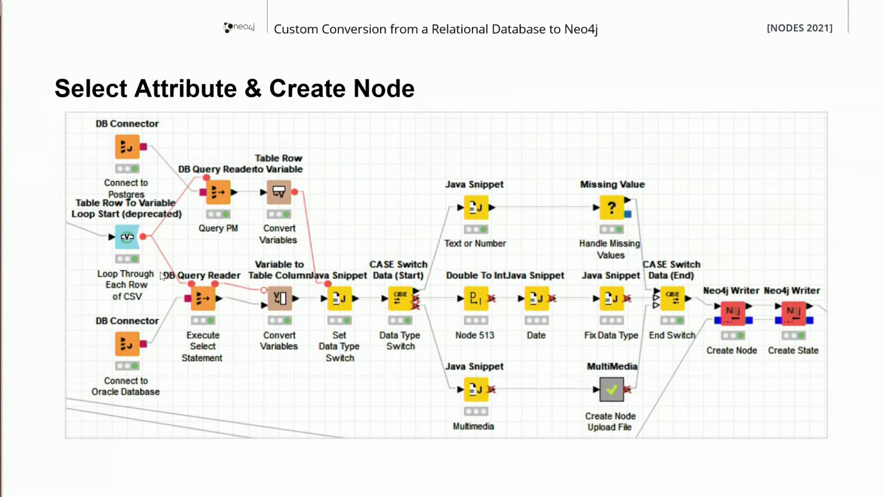
mouse_move(163, 275)
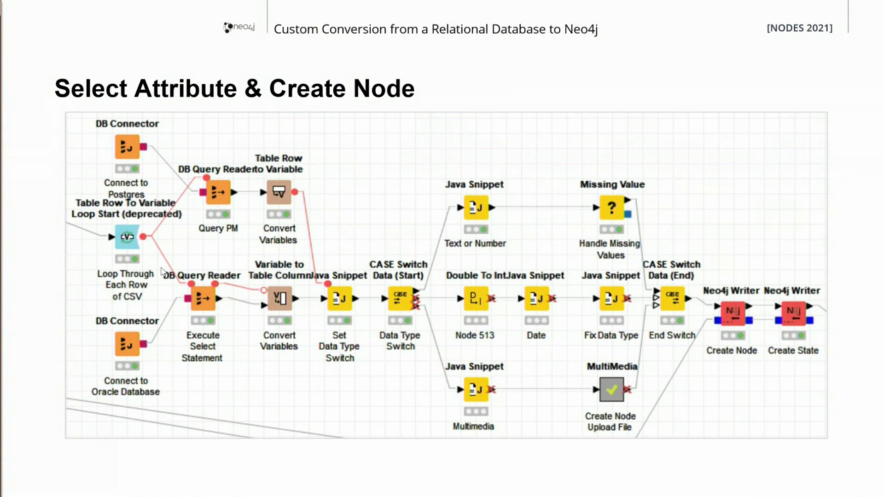
mouse_move(310, 279)
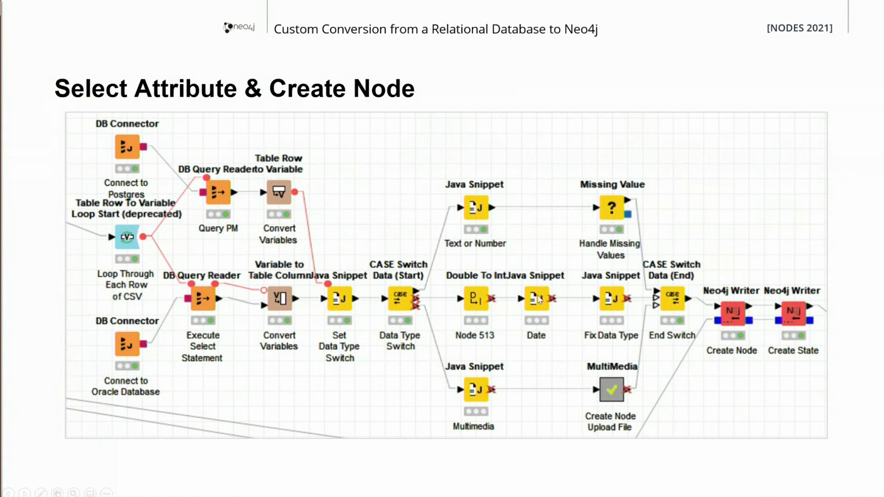
mouse_move(603, 250)
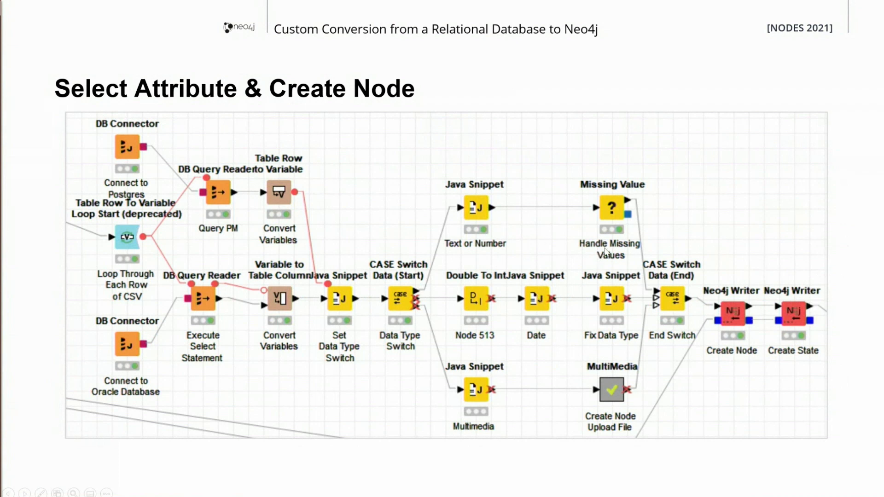
mouse_move(521, 374)
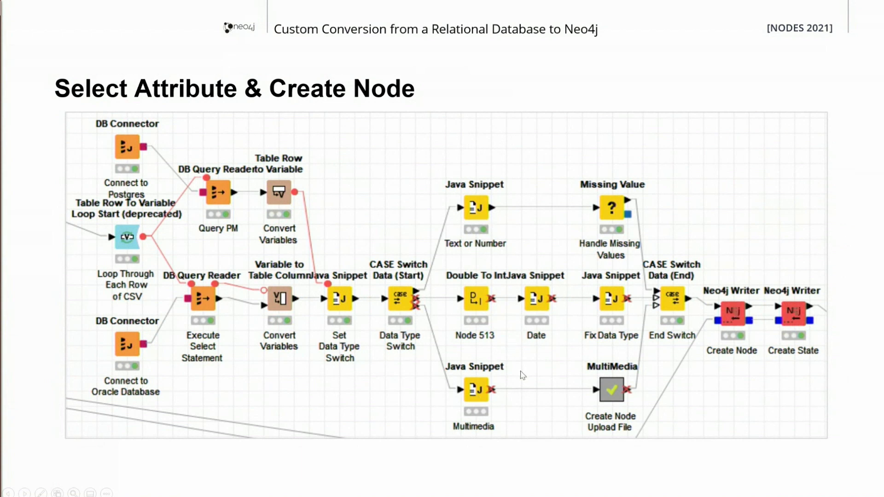
mouse_move(538, 321)
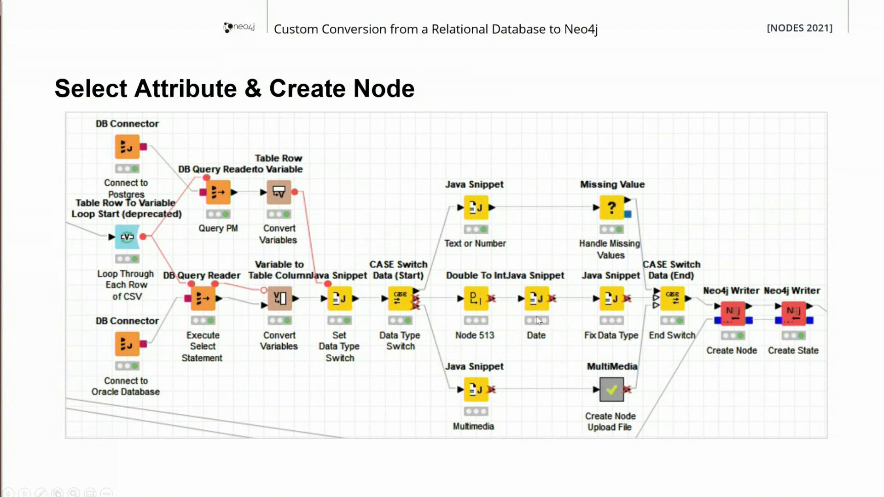
mouse_move(565, 330)
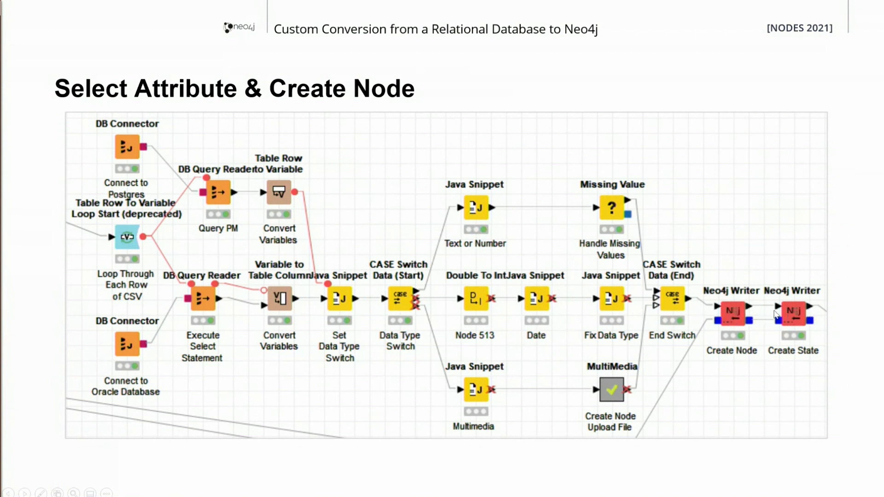
mouse_move(715, 365)
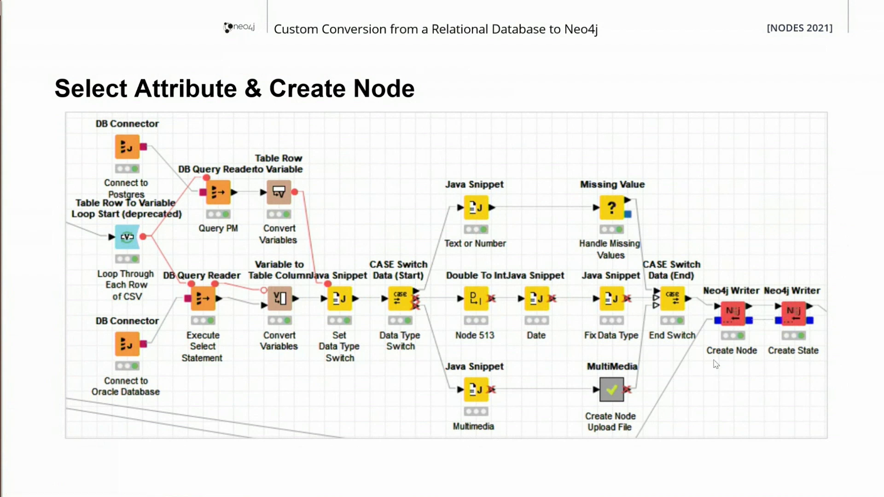
mouse_move(717, 361)
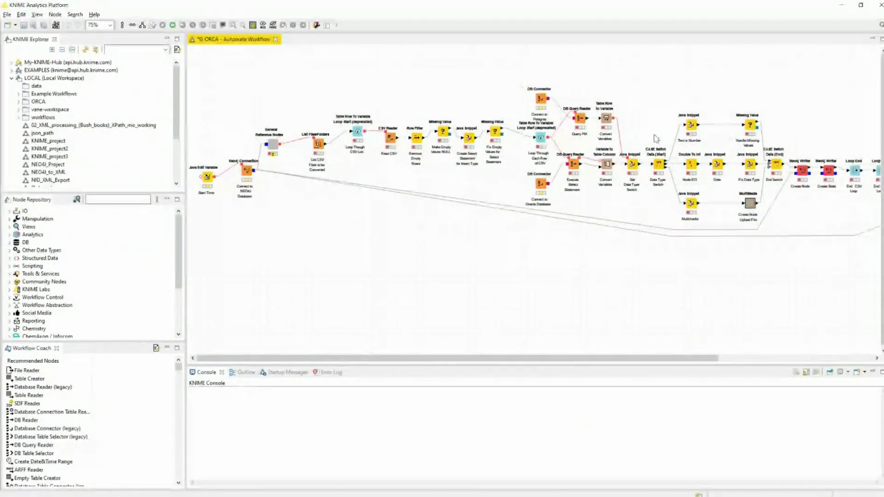
Step: Select the 'Text or Number' Java Snippet node and open its configuration
left_click(688, 125)
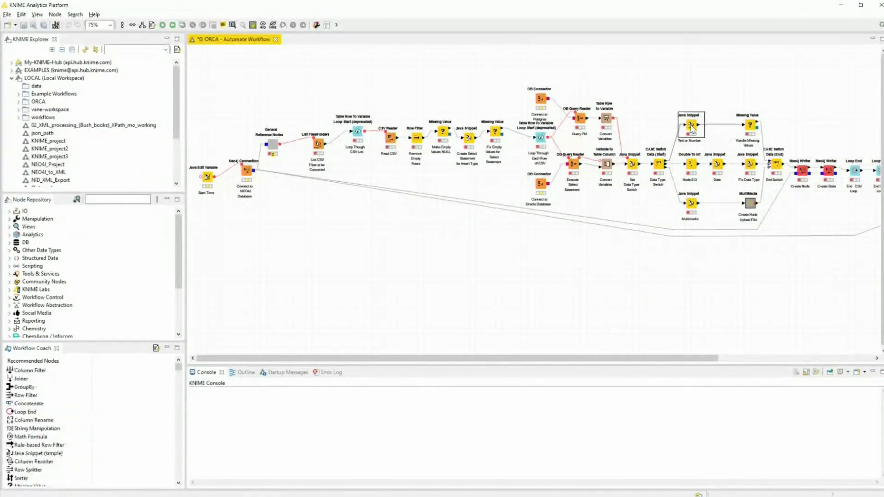
double_click(690, 125)
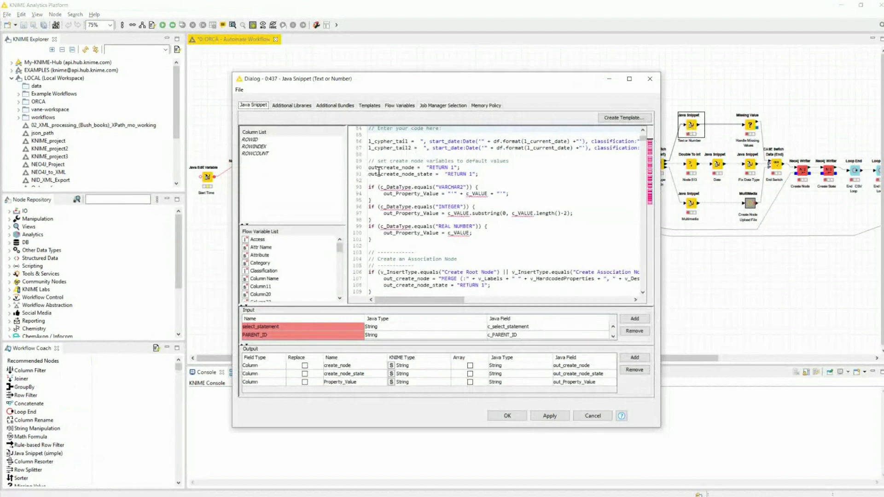
scroll("down", 3)
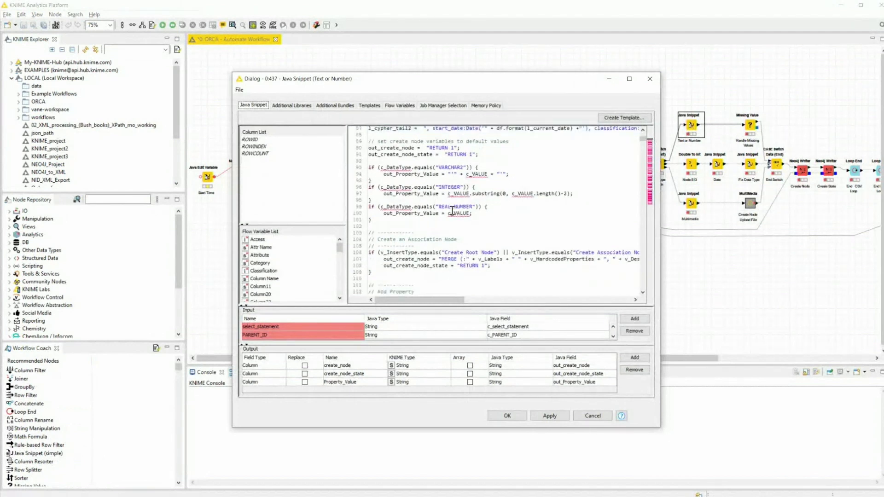
scroll("down", 3)
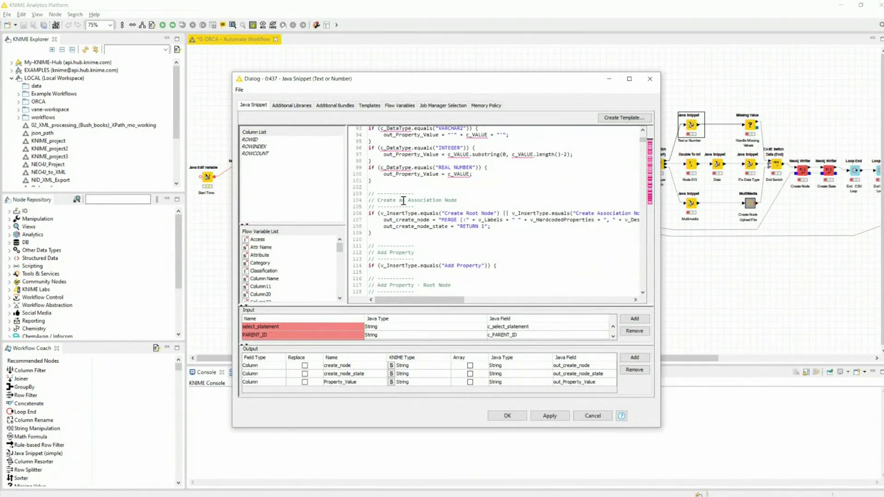
scroll("down", 3)
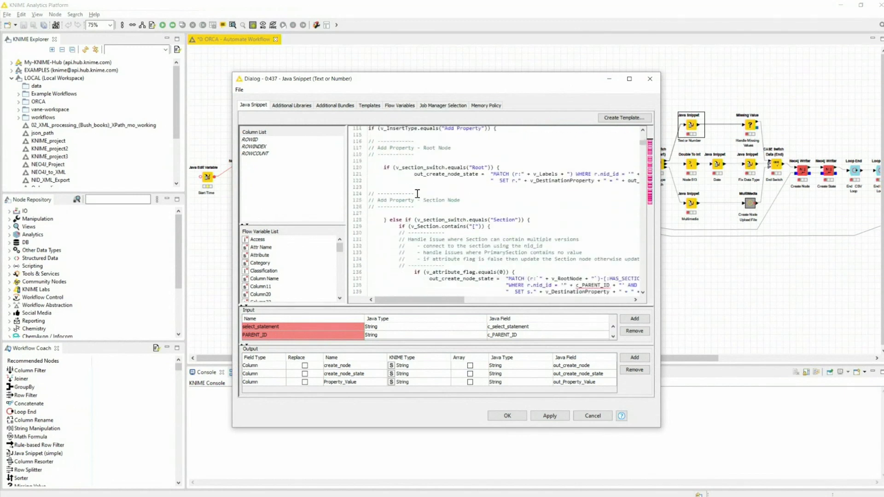
scroll("down", 3)
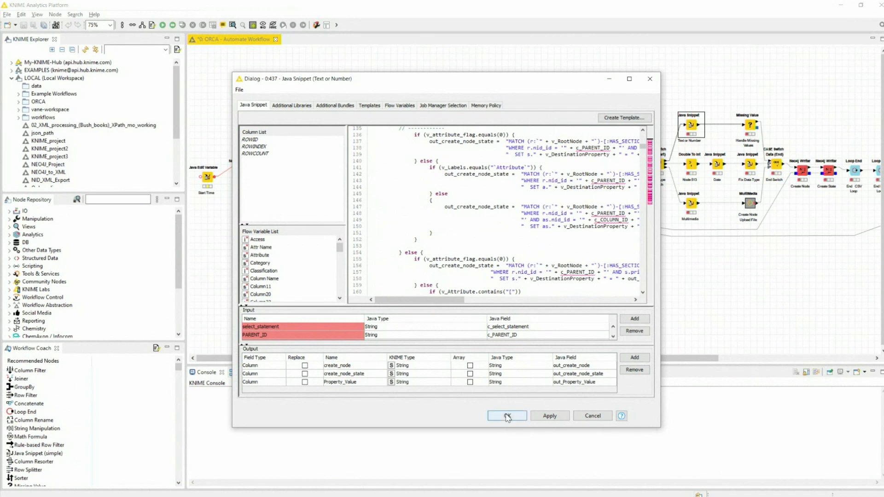
Step: Accept the Java Snippet settings with OK and return to the workflow canvas
left_click(506, 416)
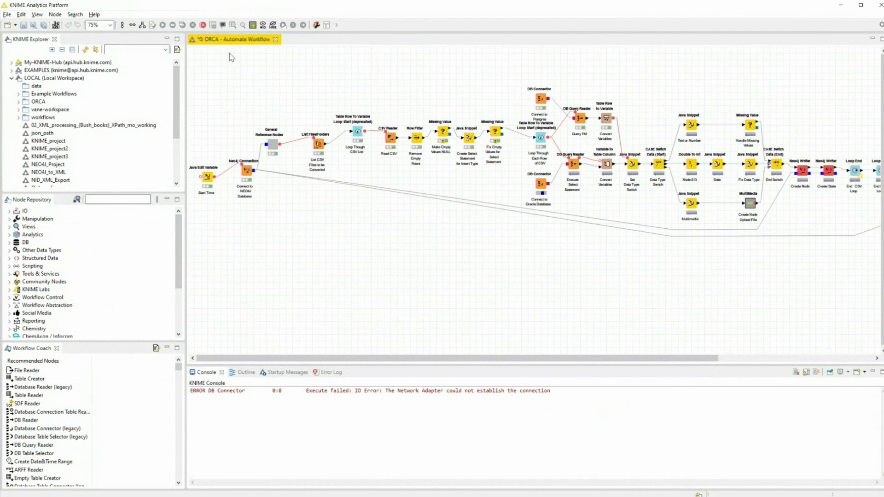
mouse_move(214, 32)
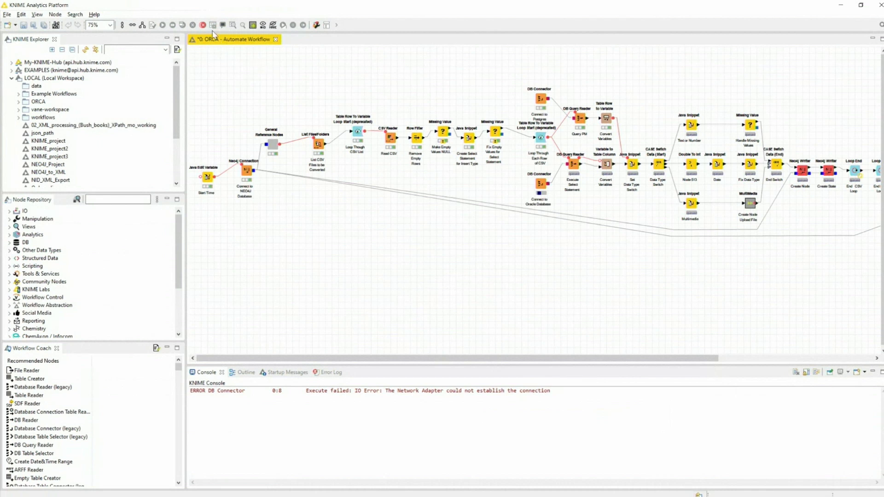
Step: Cancel all running workflow nodes, confirm, and scroll right to the final stages
left_click(202, 25)
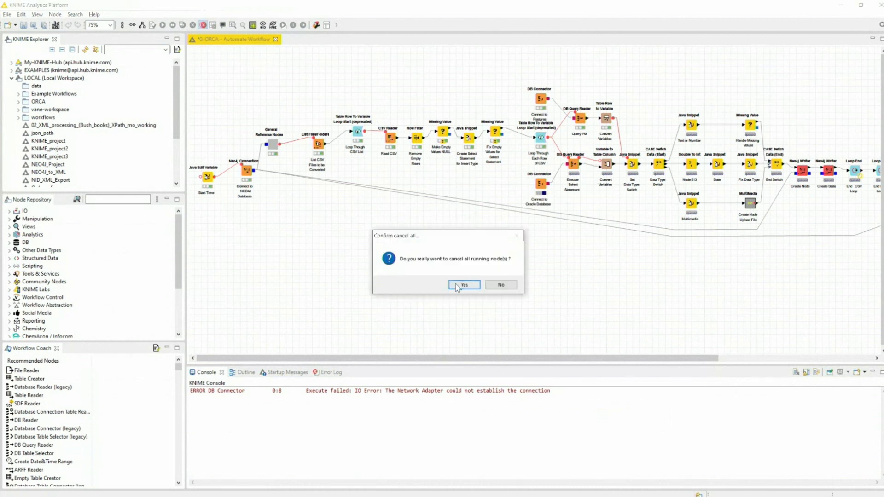
left_click(464, 284)
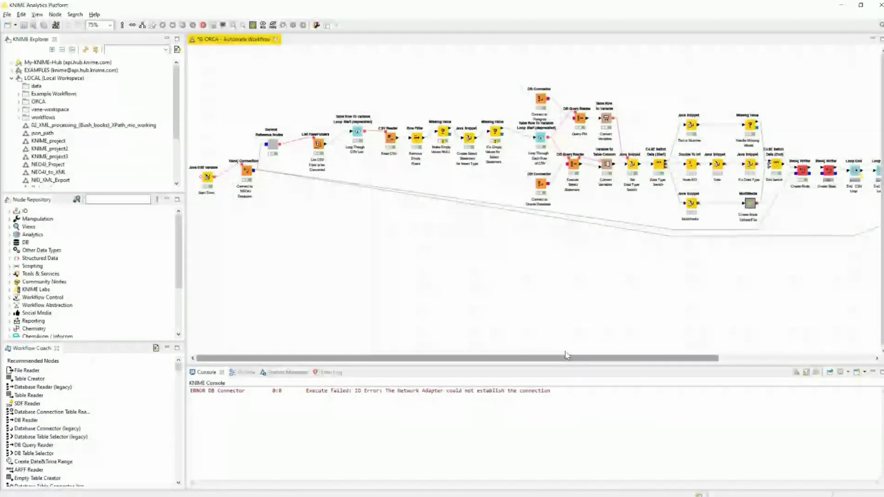
scroll("right", 3)
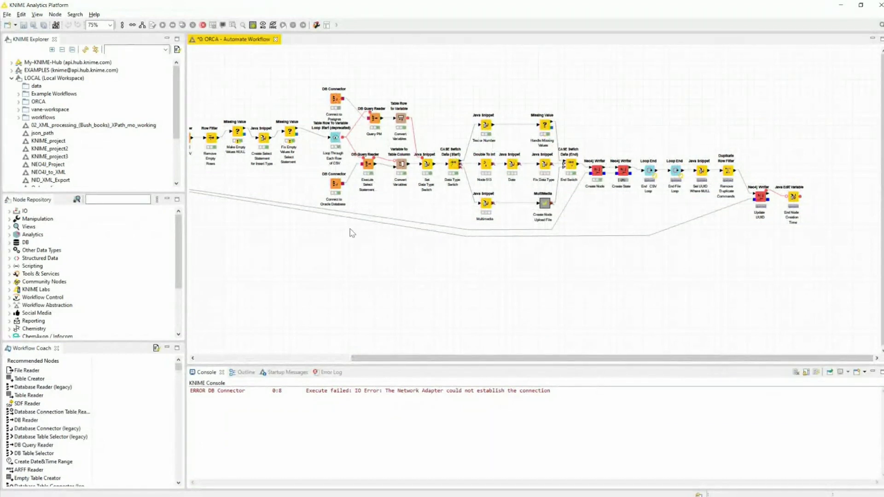
mouse_move(577, 160)
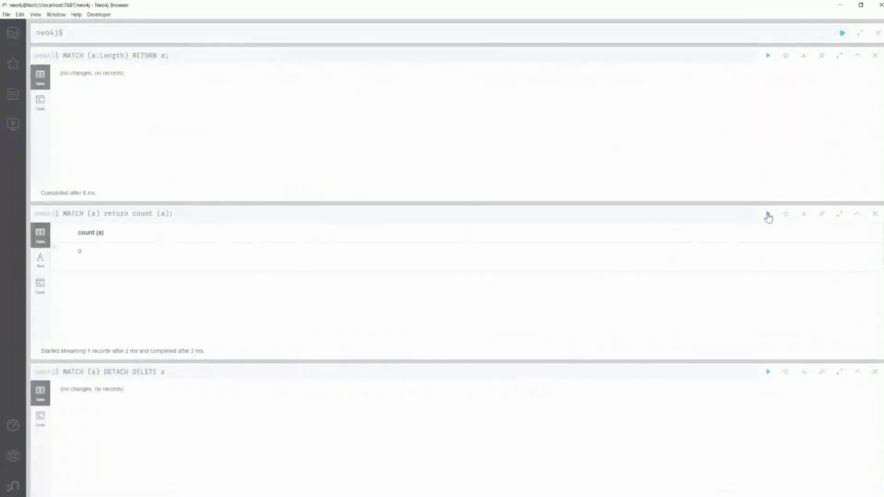
Step: Rerun the node count query until it shows 430, then rerun the Length node query
left_click(768, 214)
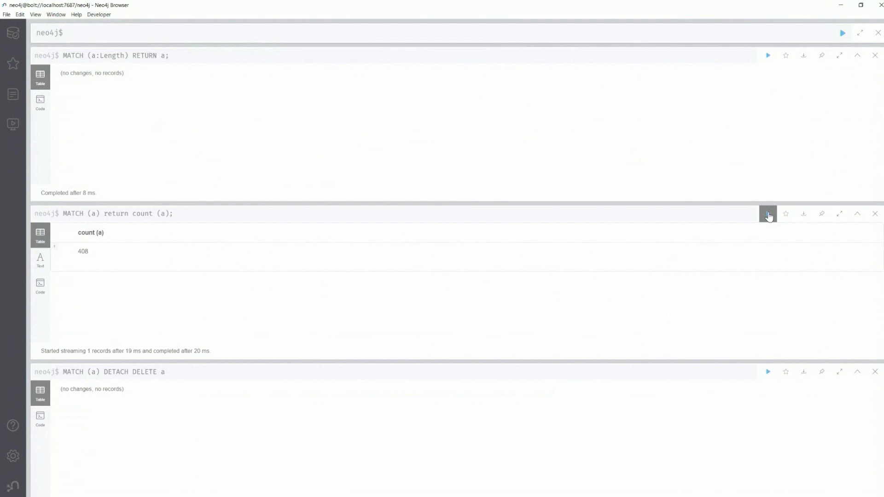
left_click(768, 213)
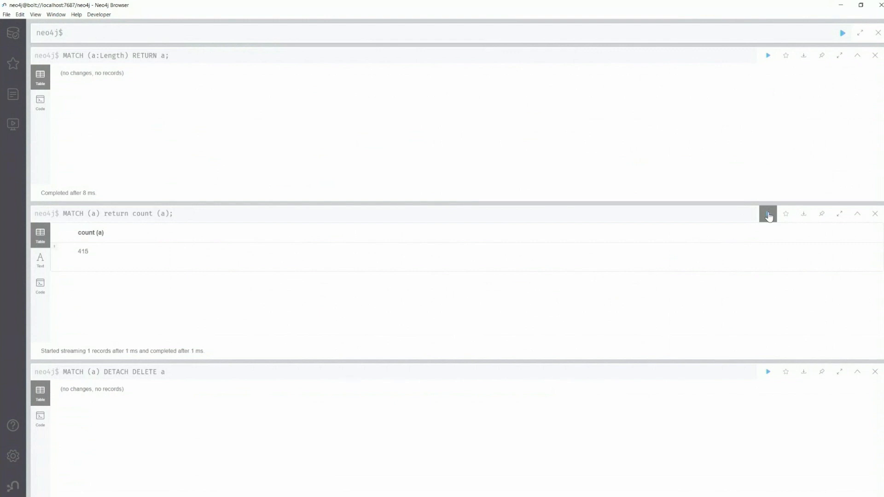
left_click(768, 213)
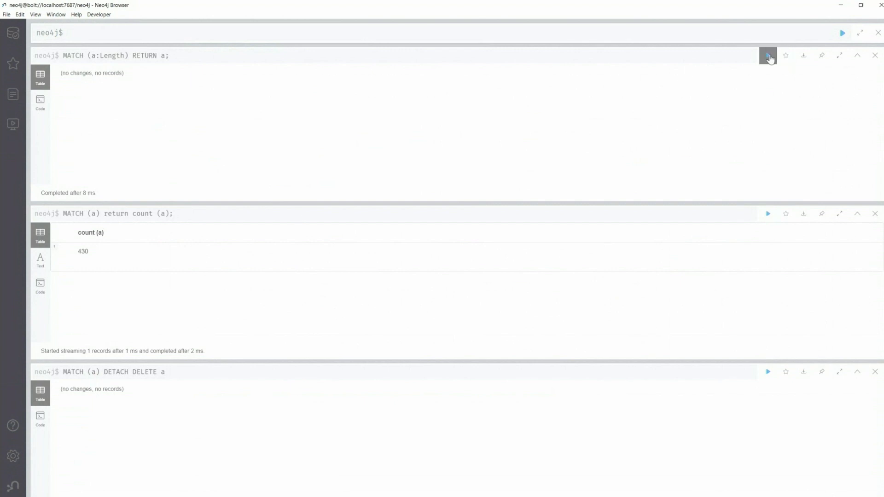
left_click(768, 55)
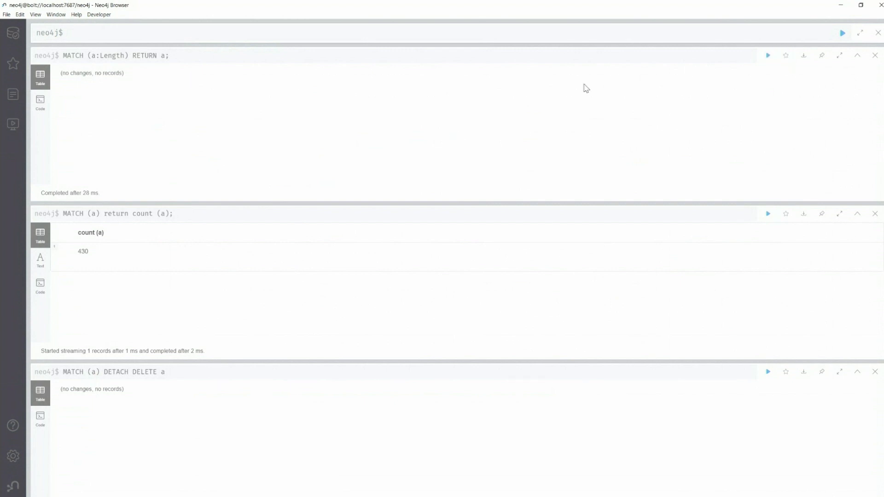
mouse_move(775, 66)
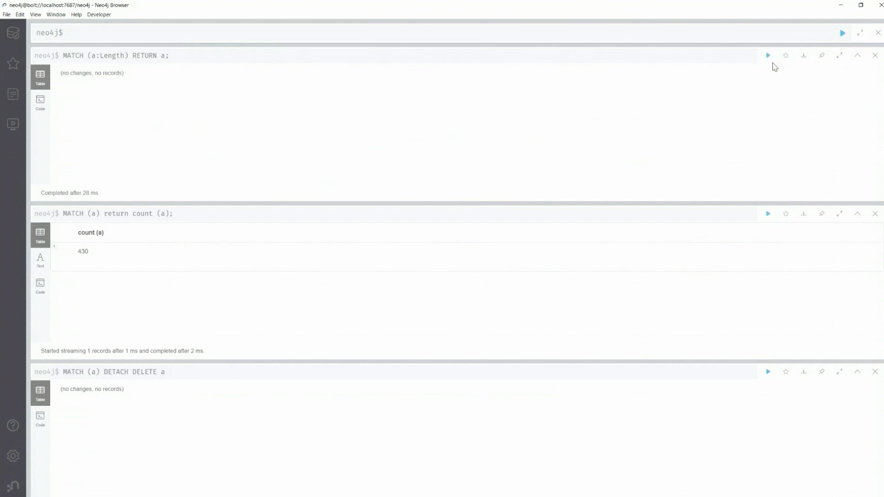
left_click(768, 55)
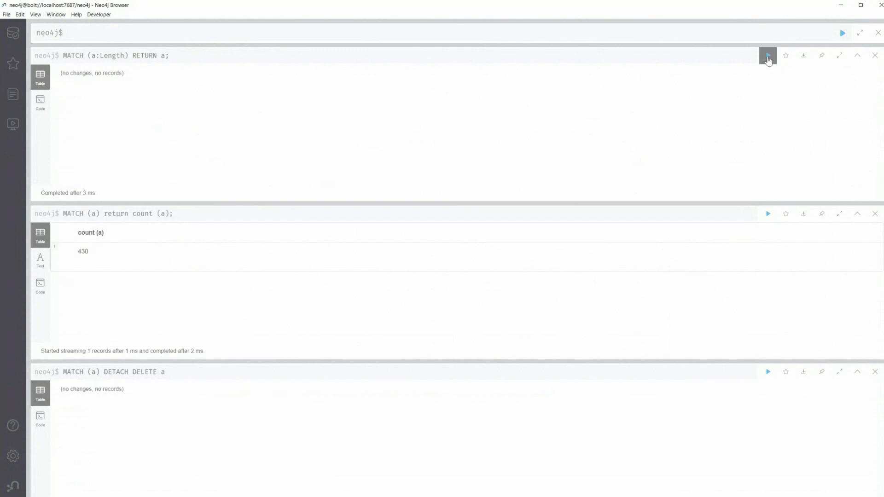